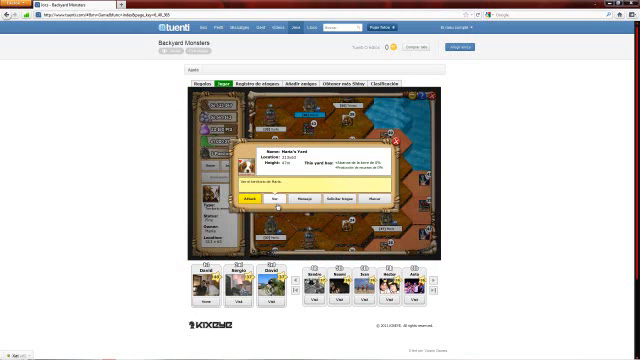
# Dismiss the info popup and proceed to the next in-game dialog.
pyautogui.click(260, 204)
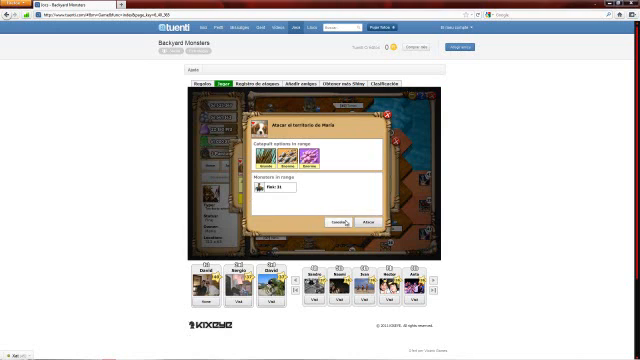
pyautogui.click(352, 216)
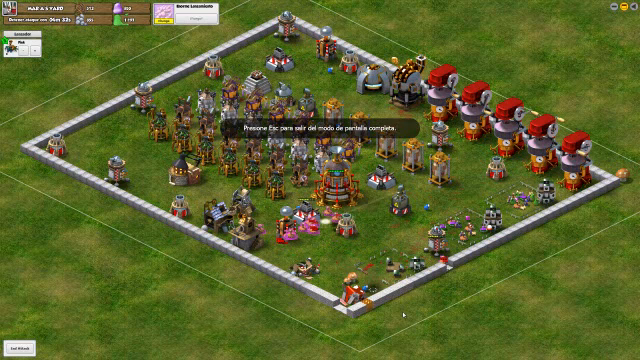
# Leave fullscreen after viewing the walled base, returning to the Tuenti game page.
pyautogui.press('Escape')
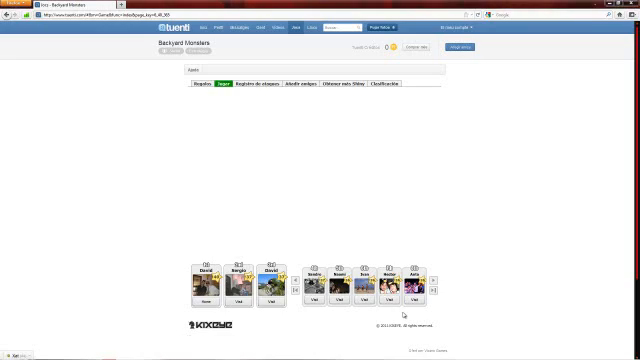